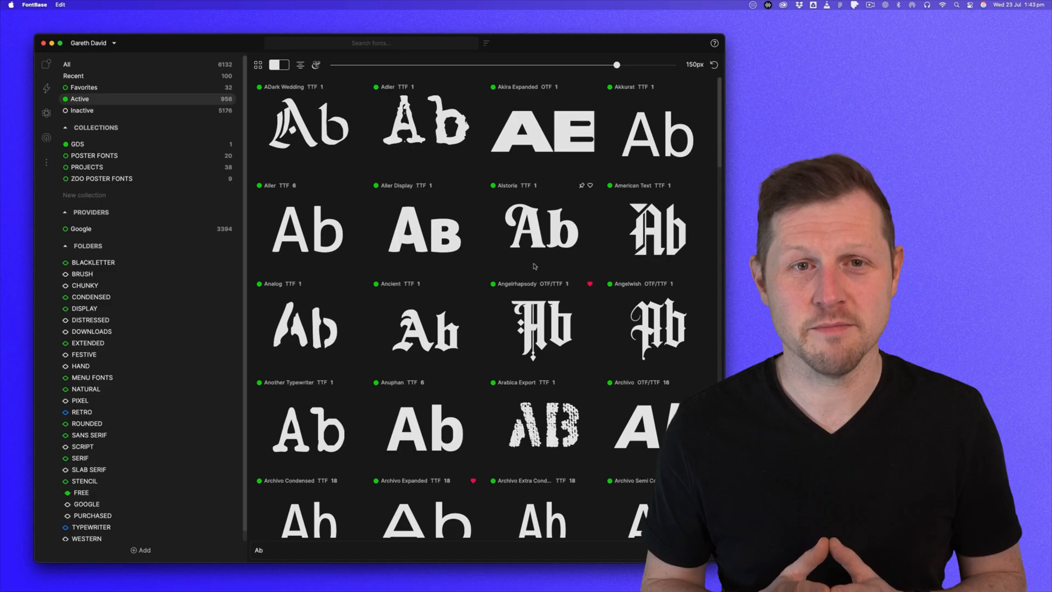
Scroll the Active fonts grid past Archivo to reach Baron Neue, Barrel and Bebas
{"action": "scroll", "scroll_direction": "down", "scroll_amount": 3}
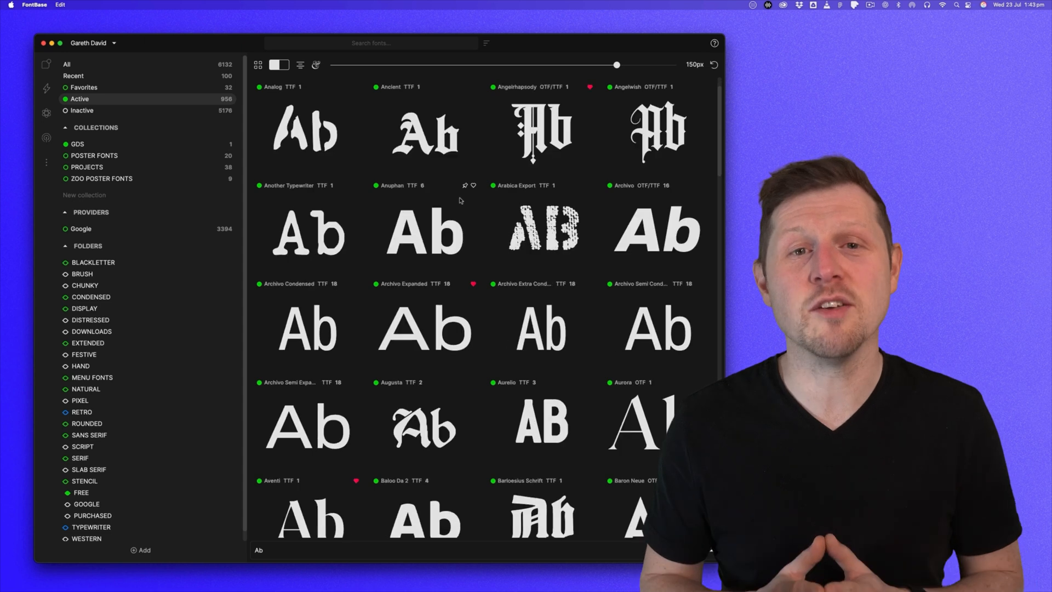
{"action": "scroll", "scroll_direction": "down", "scroll_amount": 3}
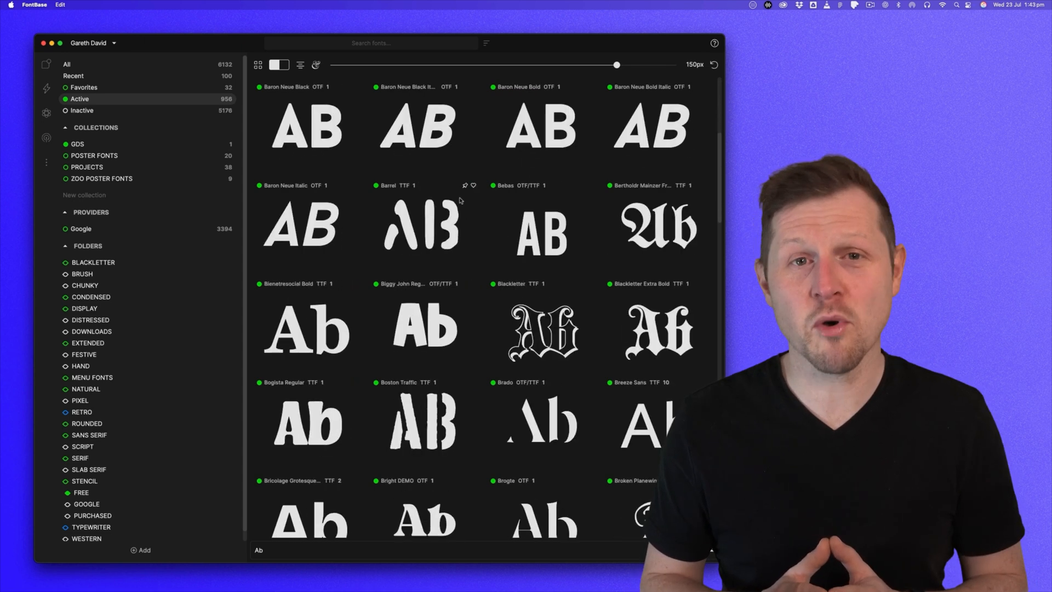
{"action": "scroll", "scroll_direction": "down", "scroll_amount": 3}
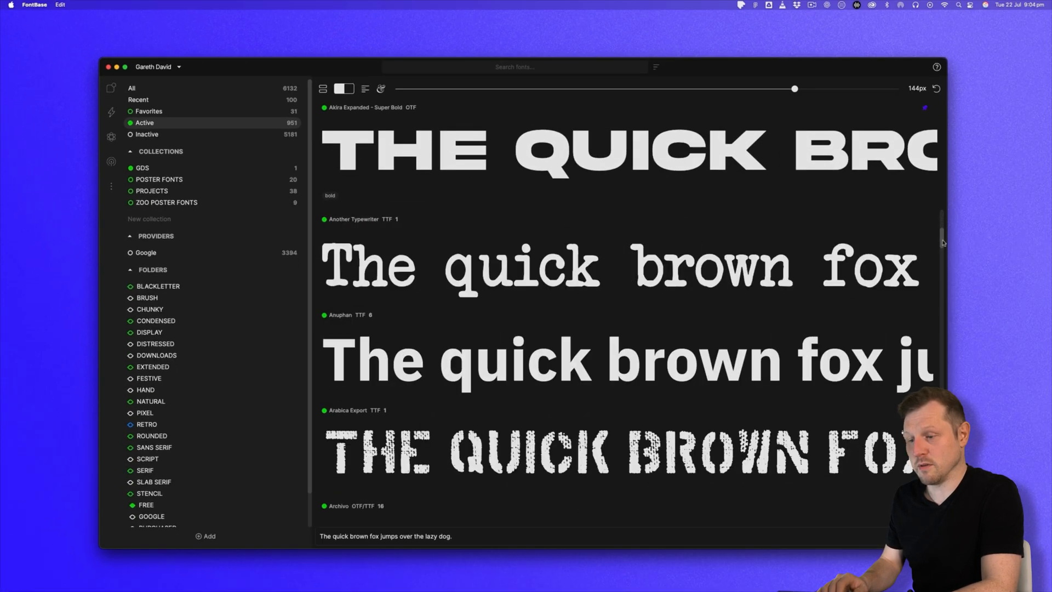
Open HKGrotesk's family view and preview it in Semi Bold
{"action": "left_click", "coordinate": [149, 332]}
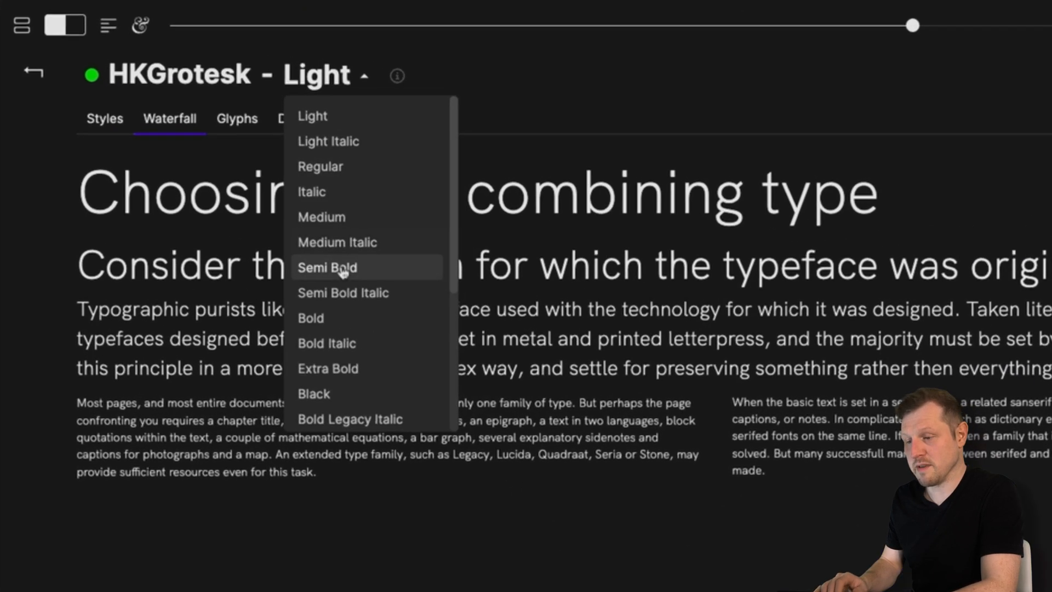
{"action": "left_click", "coordinate": [314, 395]}
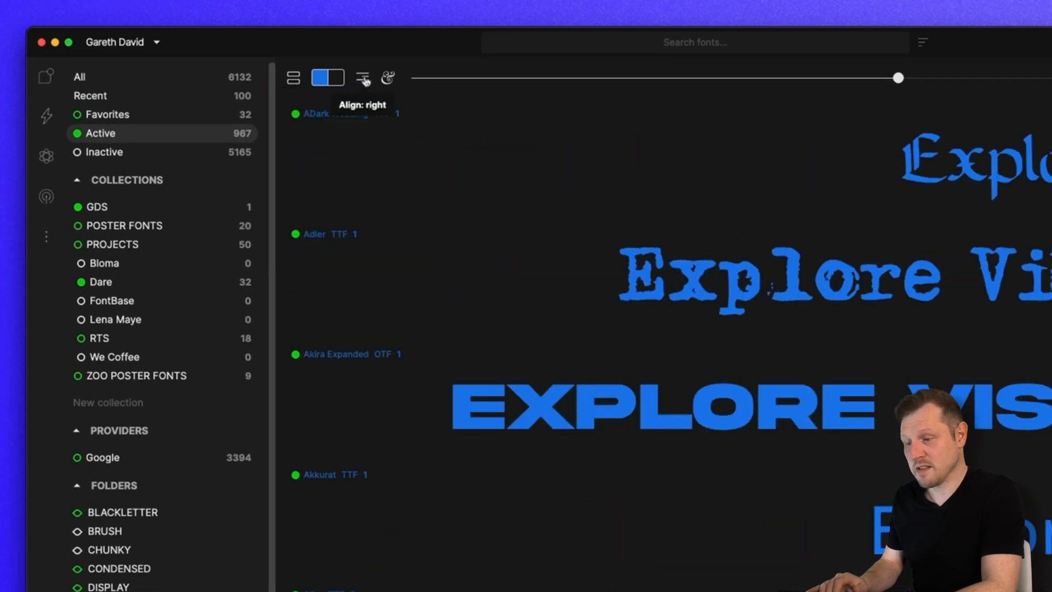
Preview with custom text 'TYPOGRAPHY.', view a free blackletter font, then open Dare
{"action": "type", "text": "TYPOGRAPHY."}
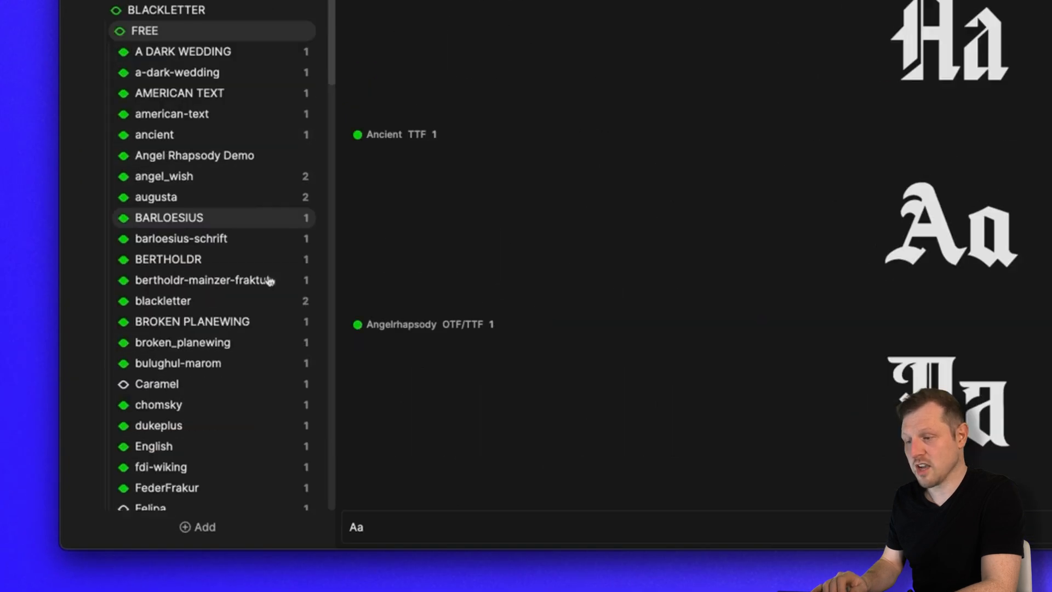
{"action": "left_click", "coordinate": [198, 526]}
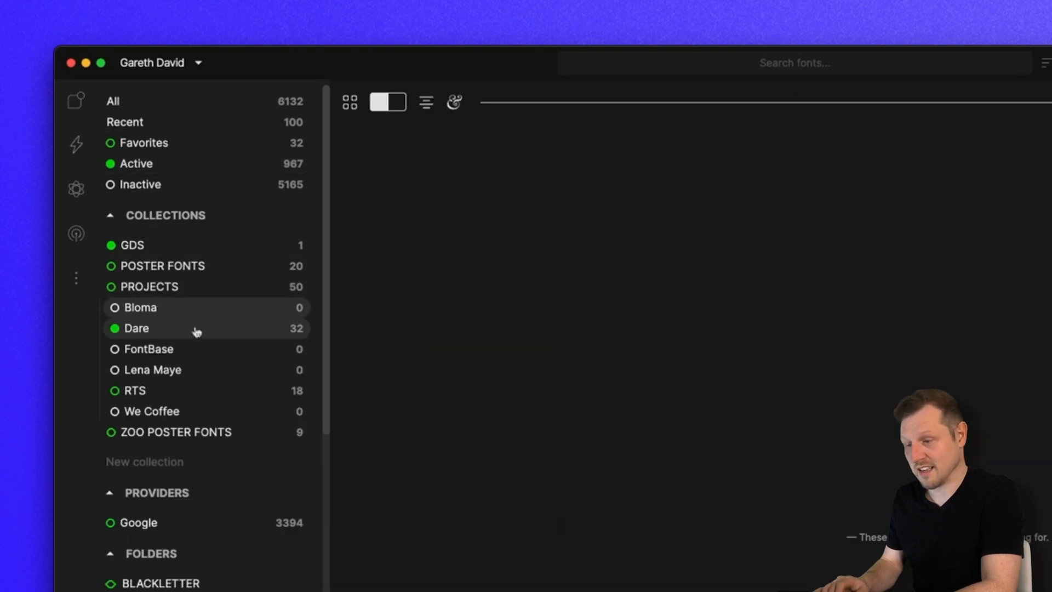
{"action": "left_click", "coordinate": [138, 523]}
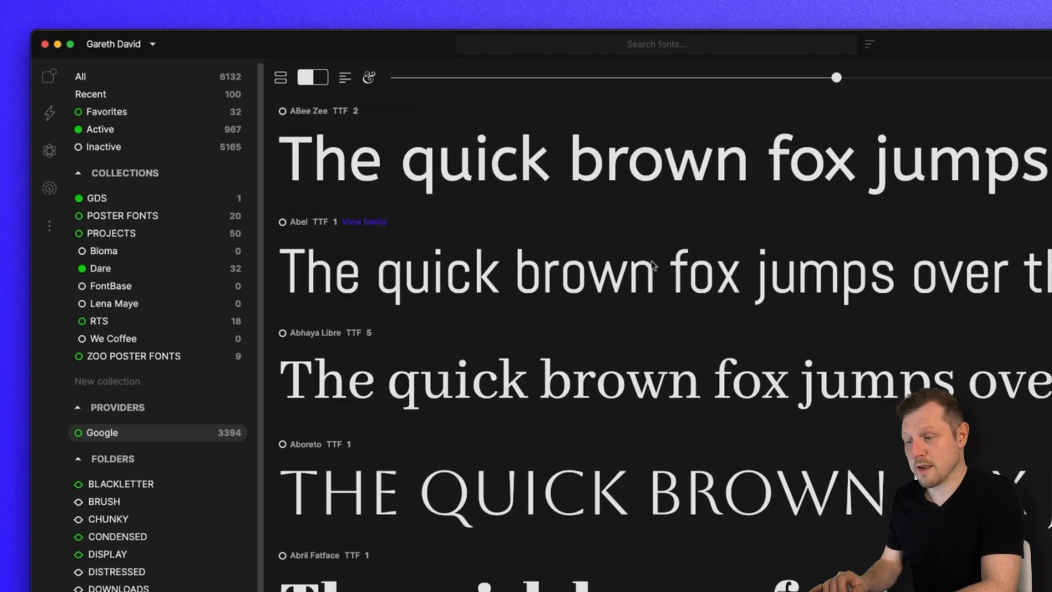
Scroll through the Google provider's fonts, starting with ABee Zee, Abel and Abhaya Libre
{"action": "scroll", "scroll_direction": "down", "scroll_amount": 3}
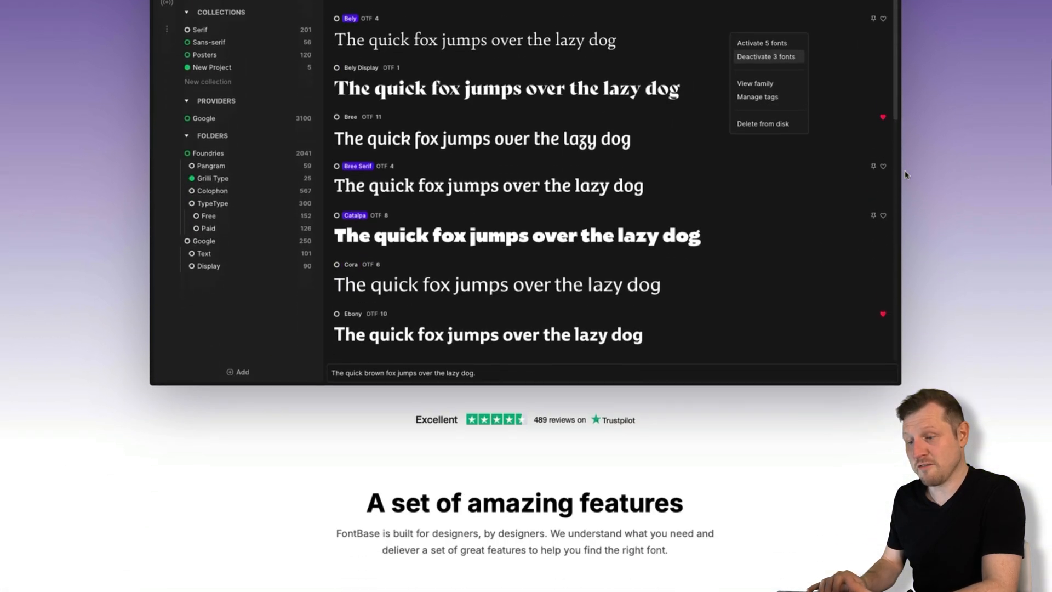
Go to fontbase.com's Updates page and scroll to the July 22, 2025 release notes
{"action": "scroll", "scroll_direction": "up", "scroll_amount": 3}
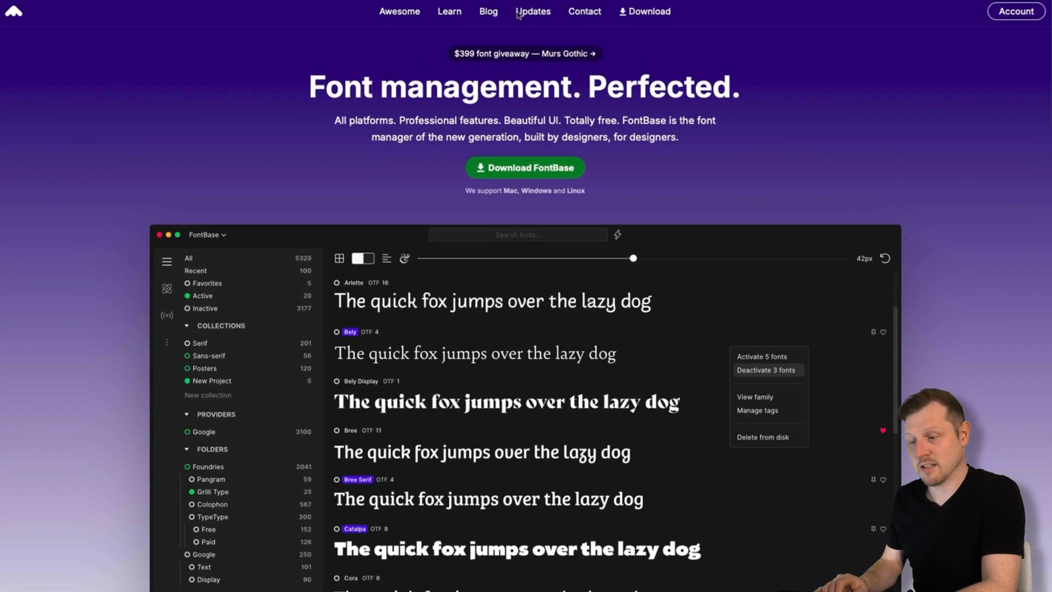
{"action": "left_click", "coordinate": [533, 11]}
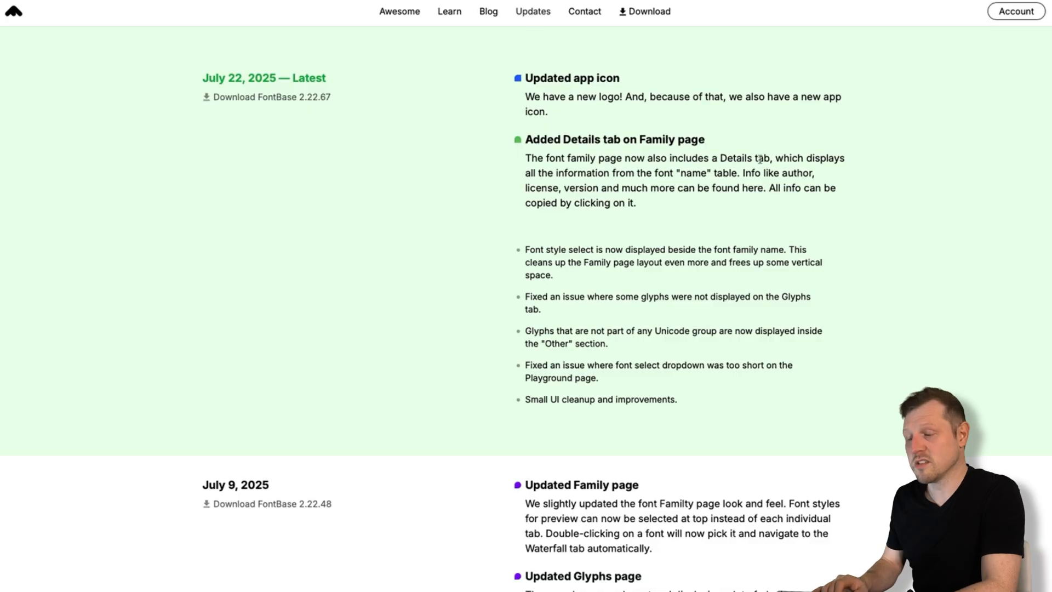
{"action": "scroll", "scroll_direction": "down", "scroll_amount": 3}
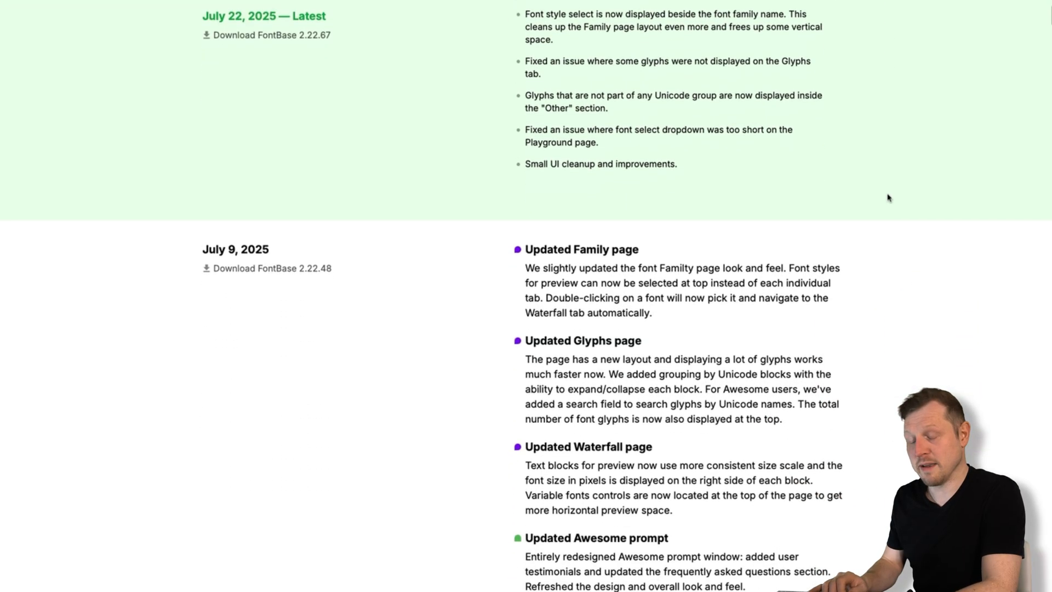